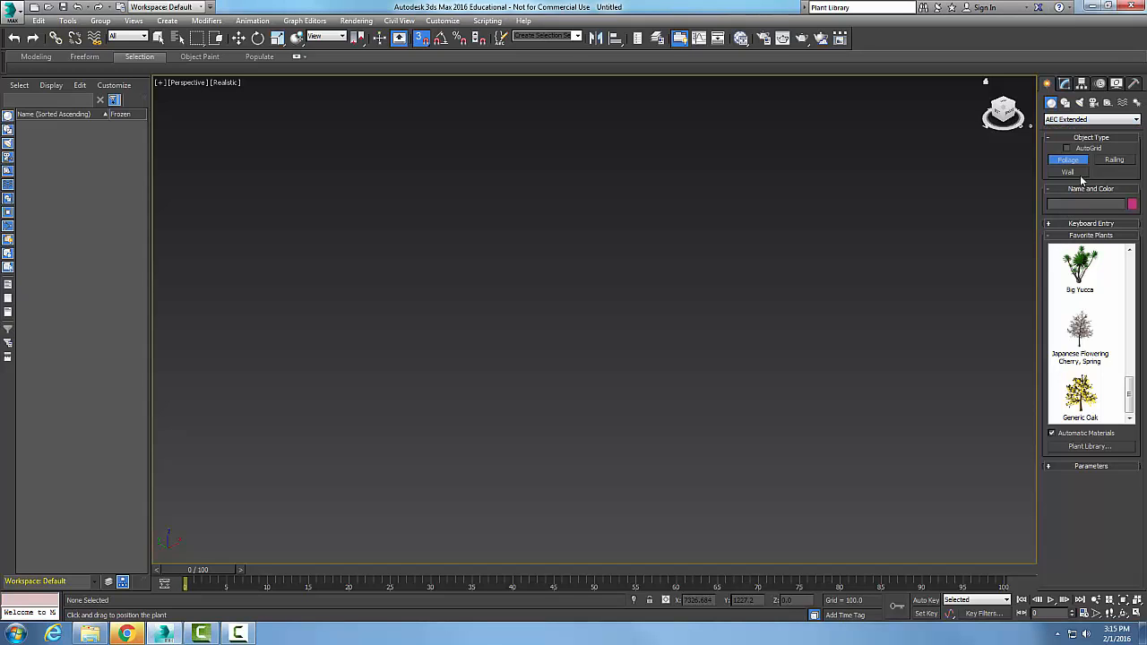
Step: Scroll Favorite Plants and drag Generic Oak into the Perspective viewport as Foliage001
scroll(down, 3)
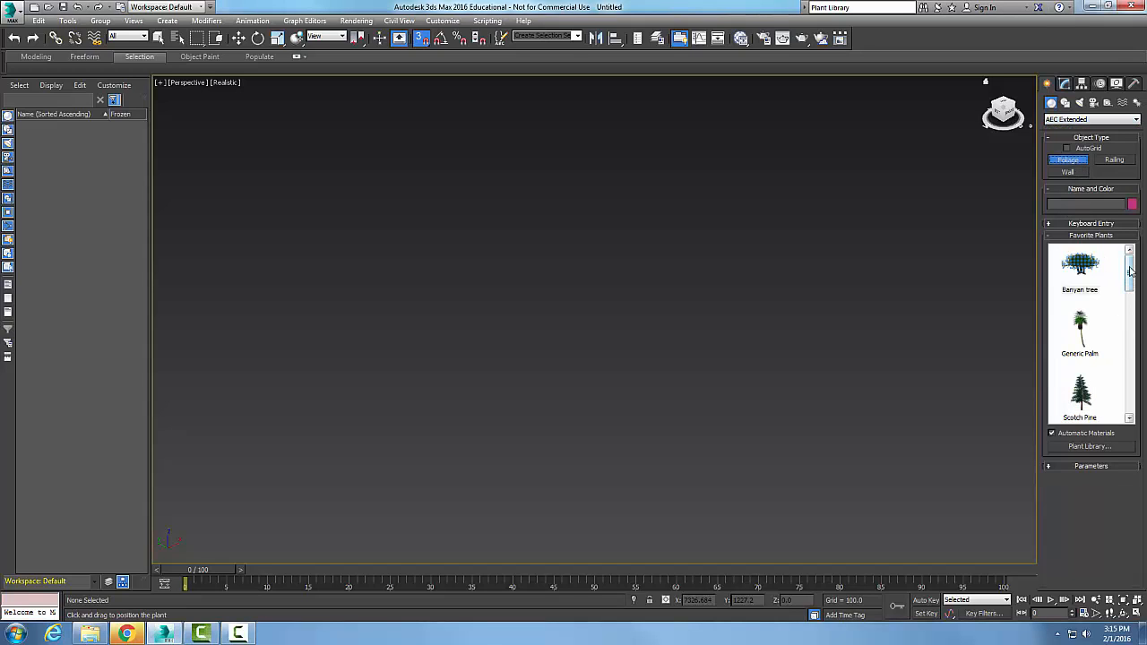
scroll(down, 3)
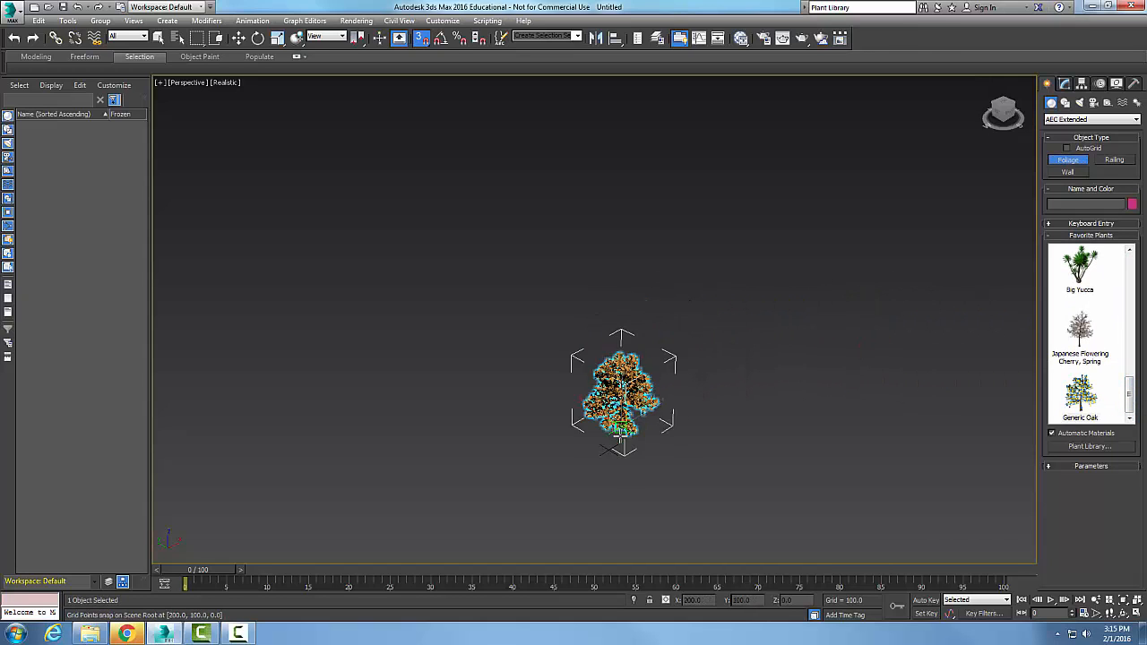
drag(620, 392, 608, 300)
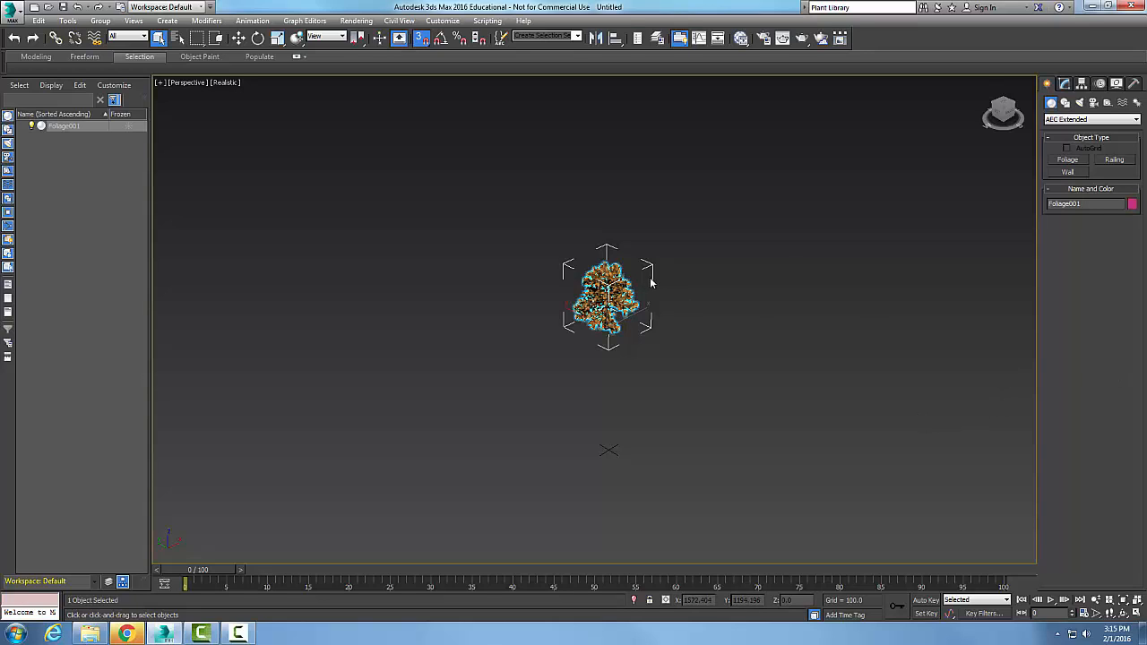
Step: Deselect the oak, return to Create > Foliage, and scroll Favorite Plants toward American Elm
click(1064, 83)
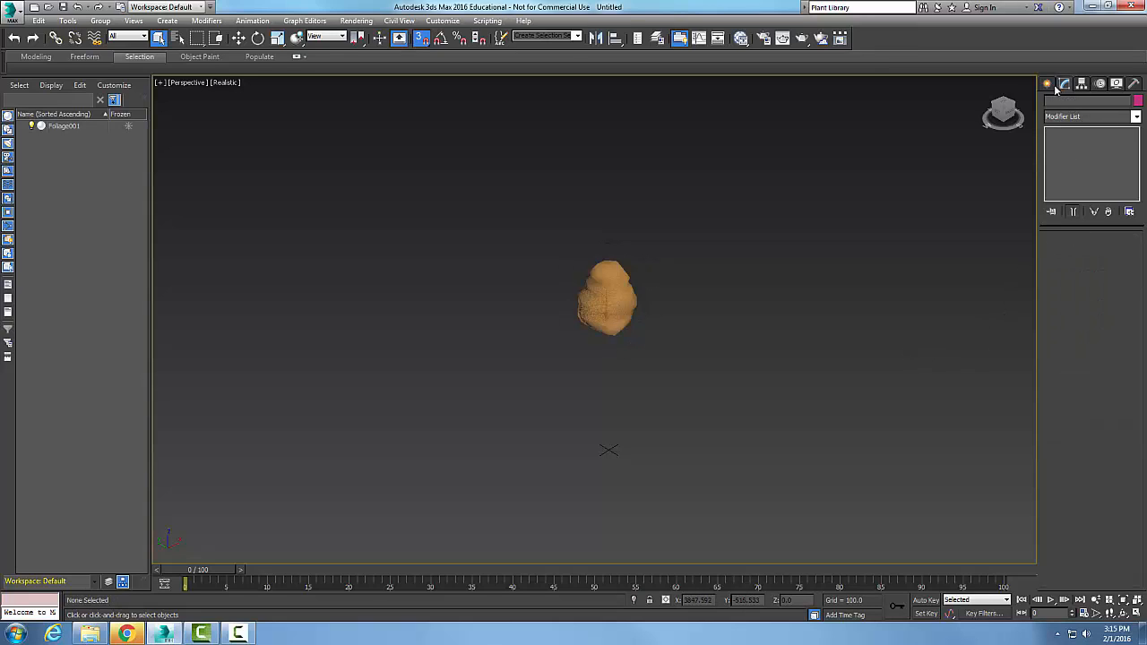
click(1047, 80)
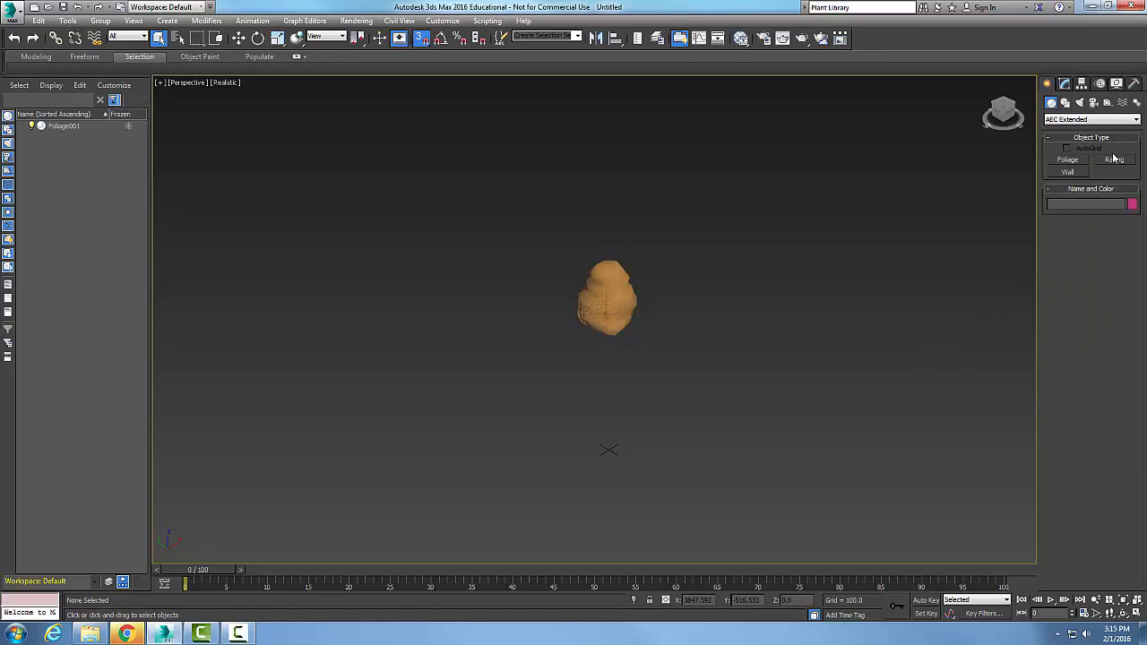
click(1068, 160)
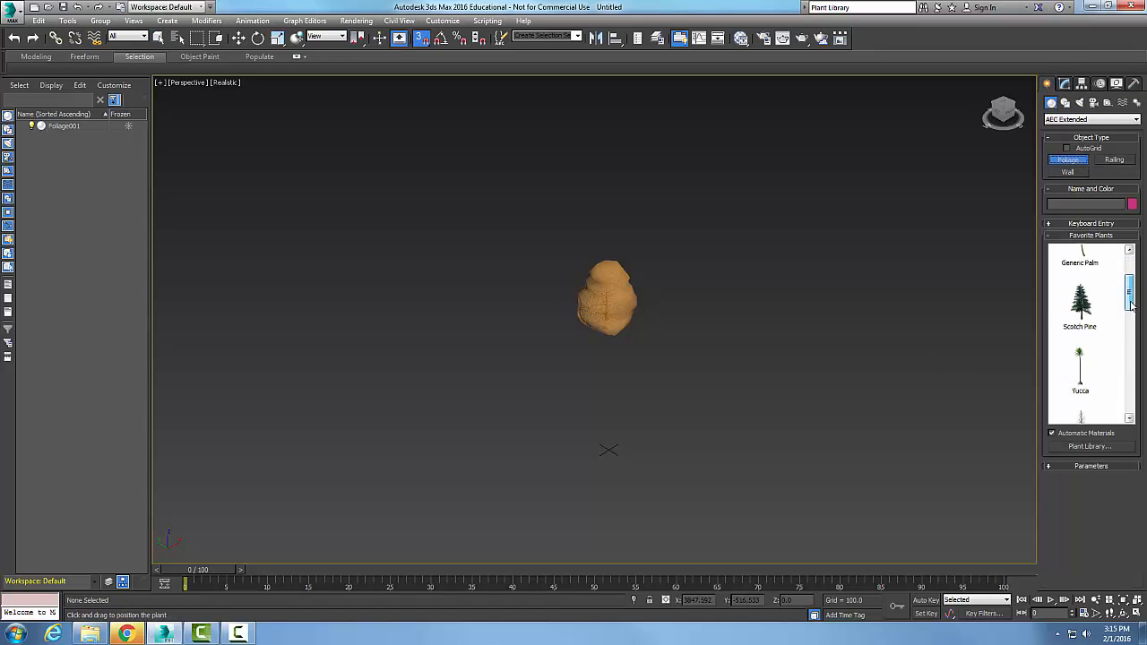
scroll(down, 3)
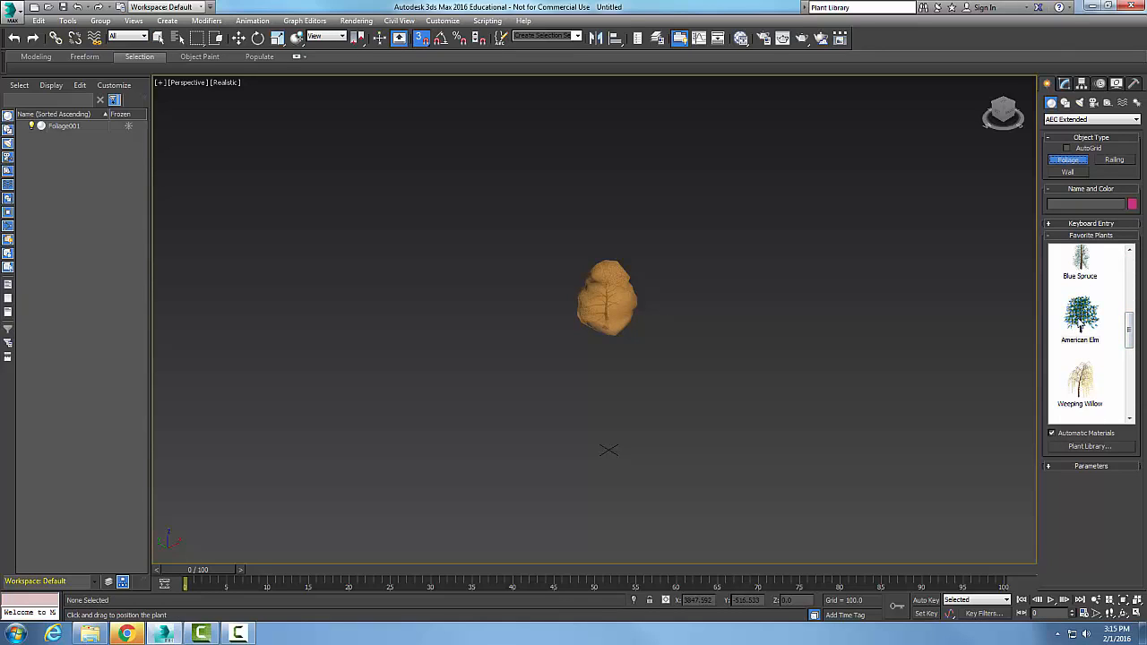
Step: Pick American Elm from Favorite Plants to place Foliage002 right of the oak
click(1079, 318)
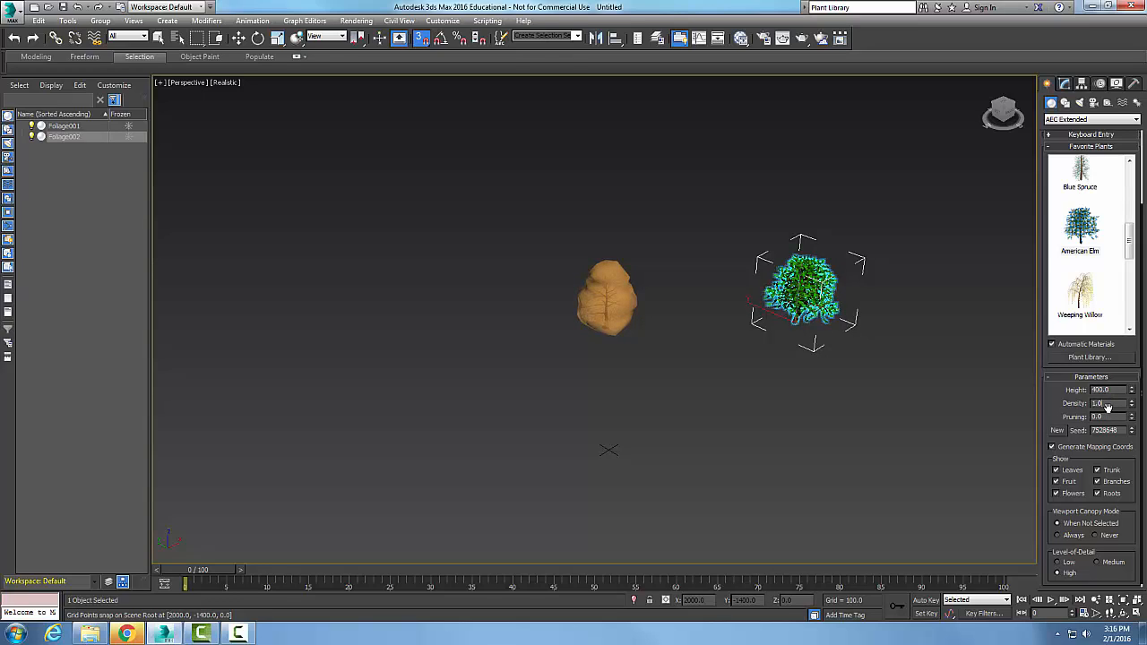
click(1102, 403)
text(0.5)
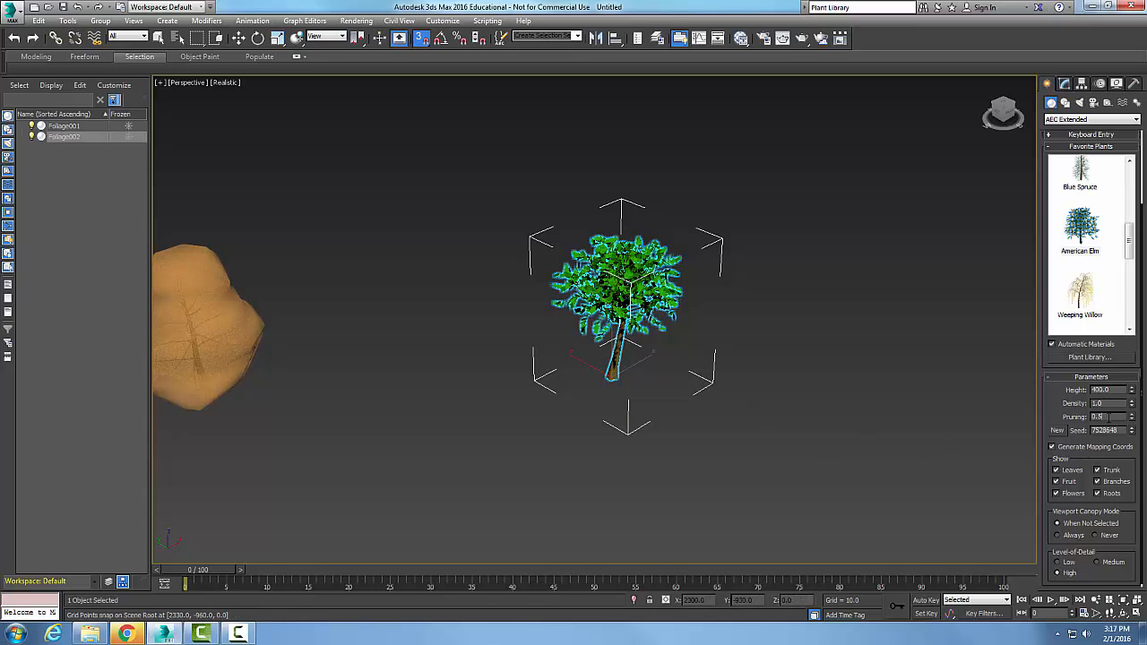
click(1130, 417)
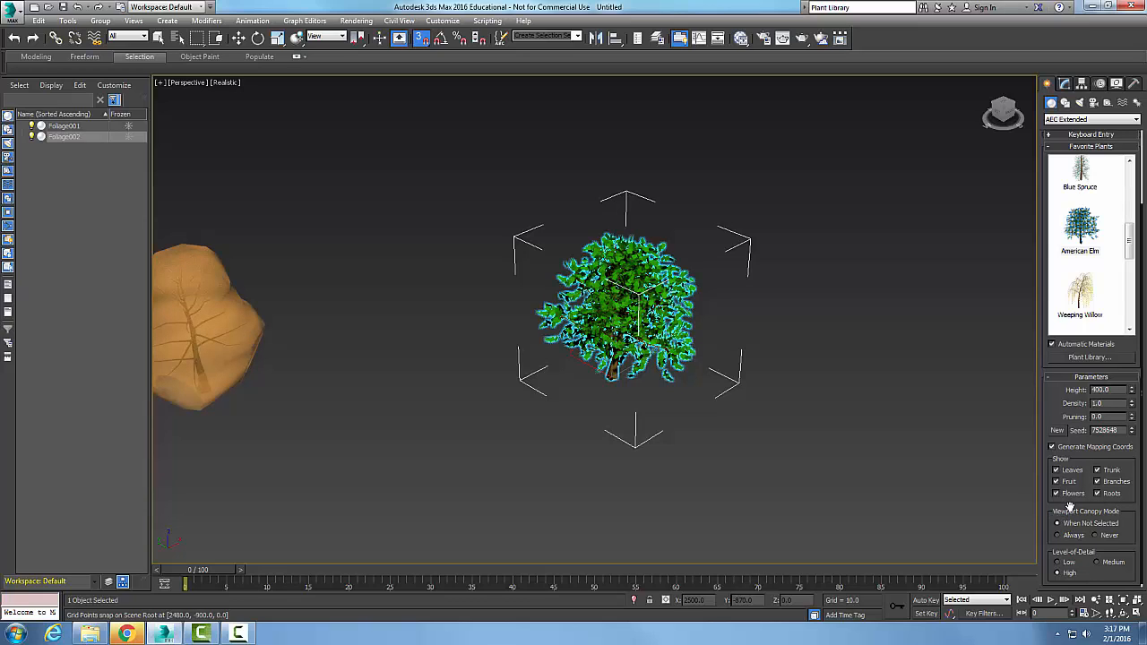
click(1054, 469)
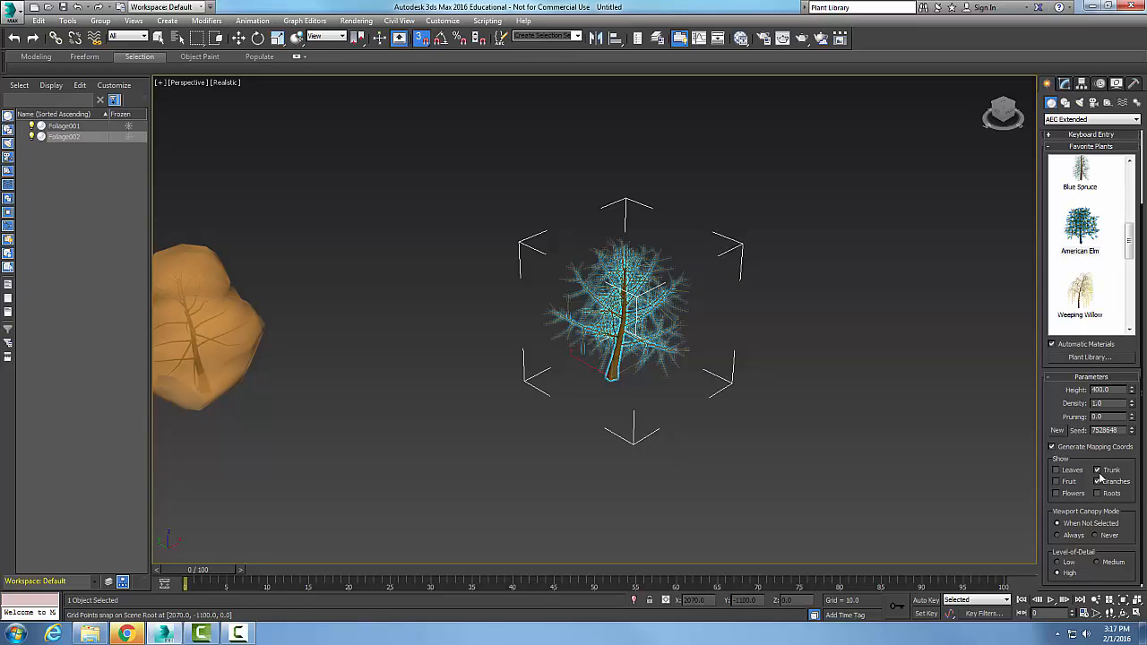
click(1097, 481)
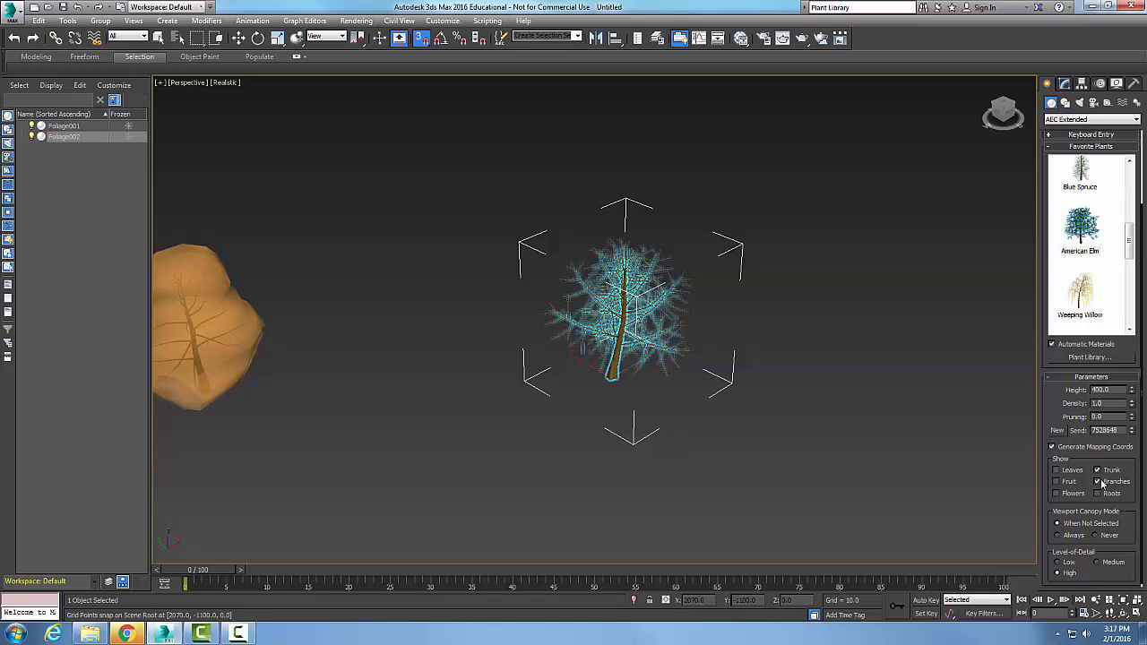
click(1097, 481)
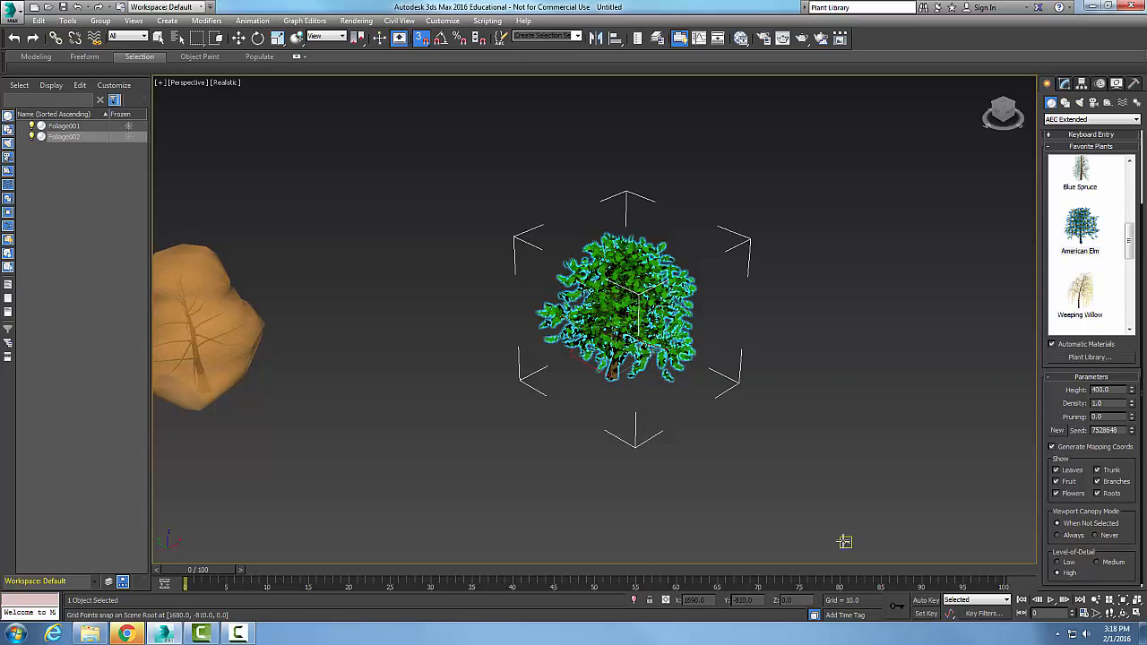
mouse_move(716, 466)
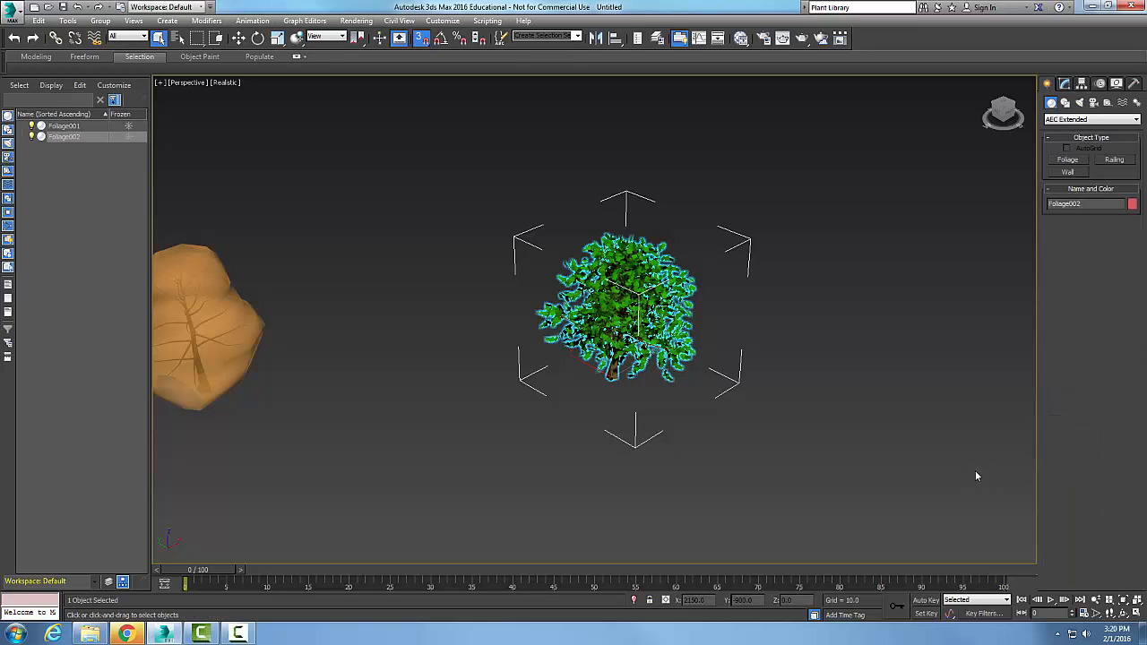
mouse_move(1028, 465)
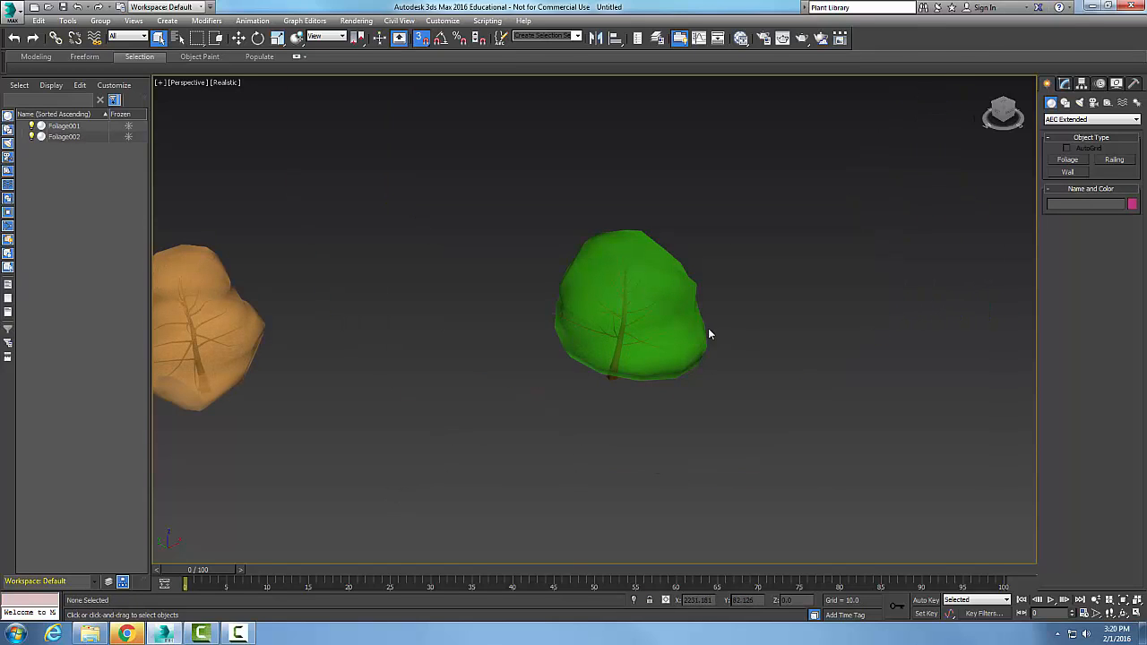
click(627, 314)
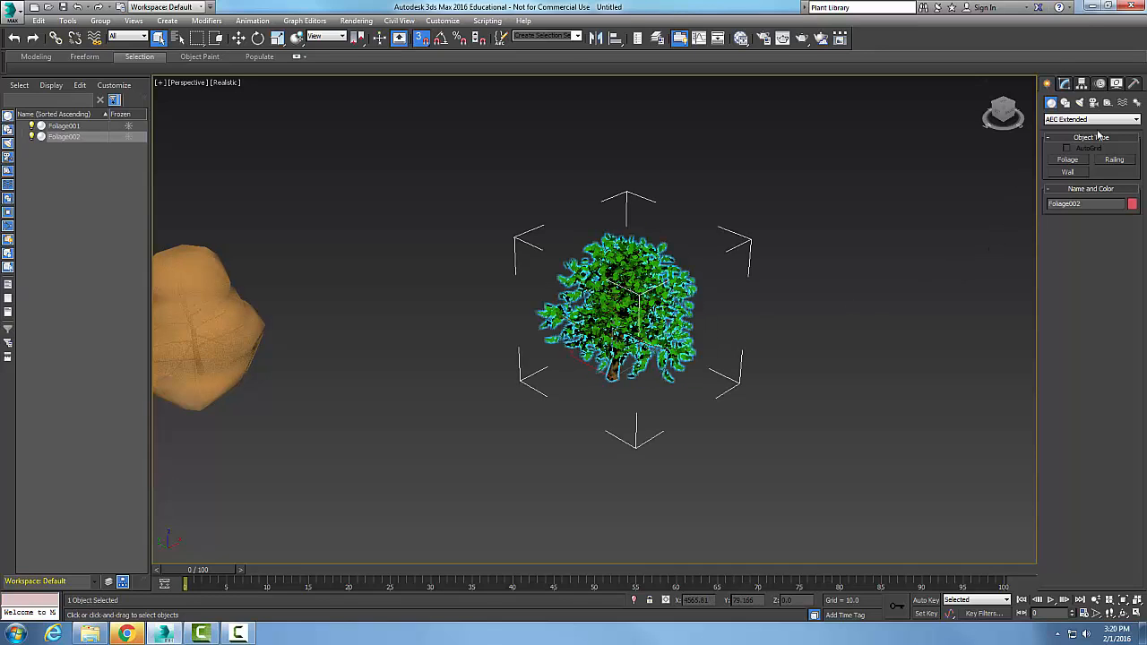